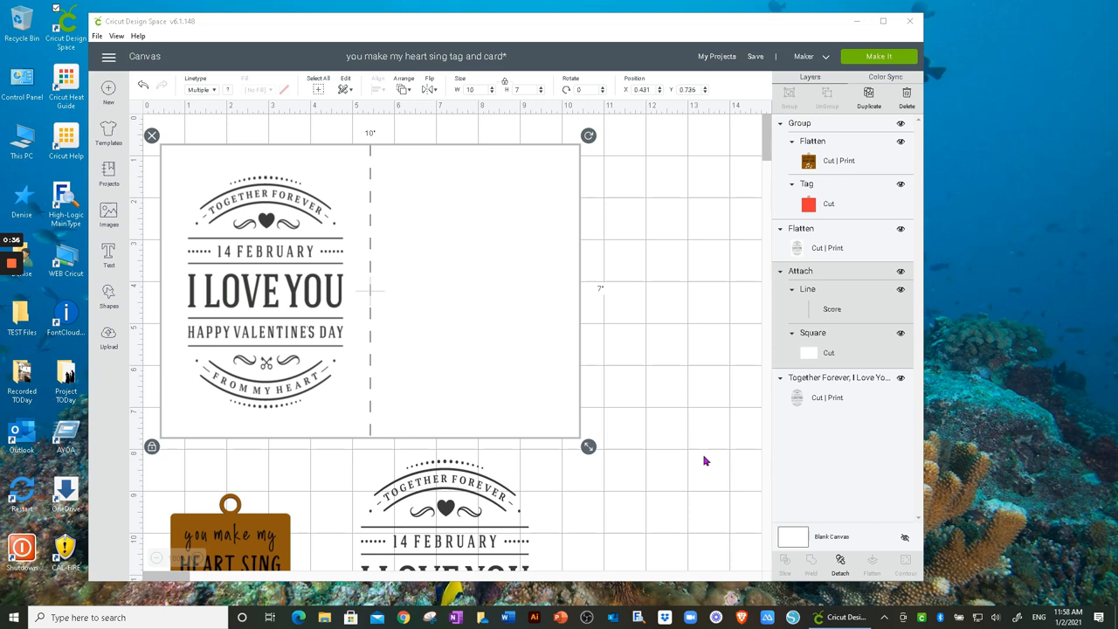
- Select the brown 'you make my HEART SING' tag group on the Valentine canvas
scroll(down, 3)
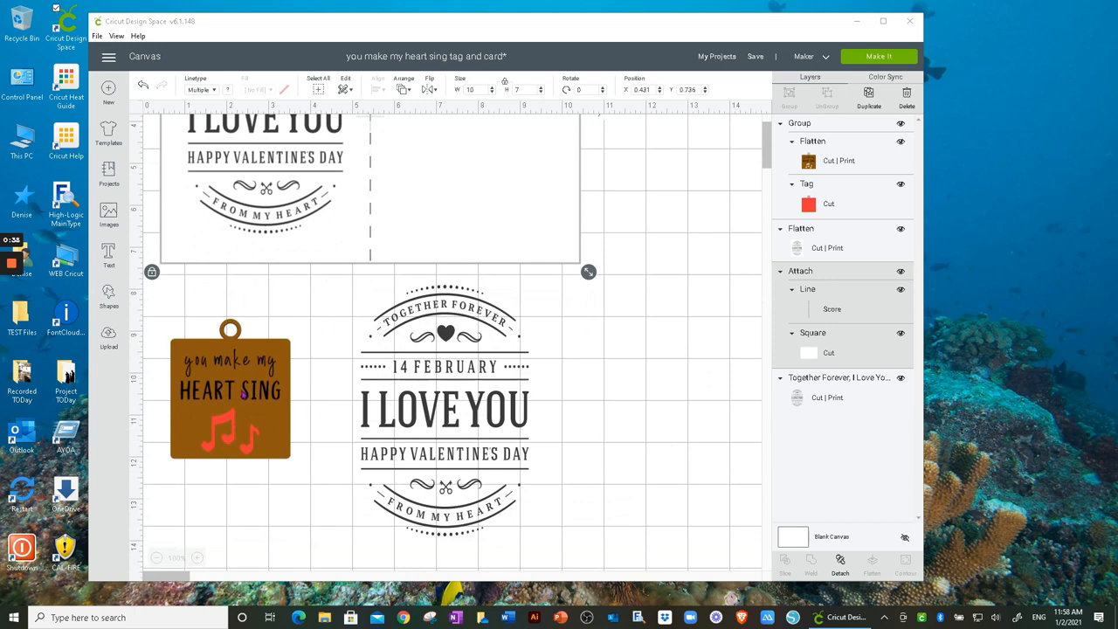
click(231, 393)
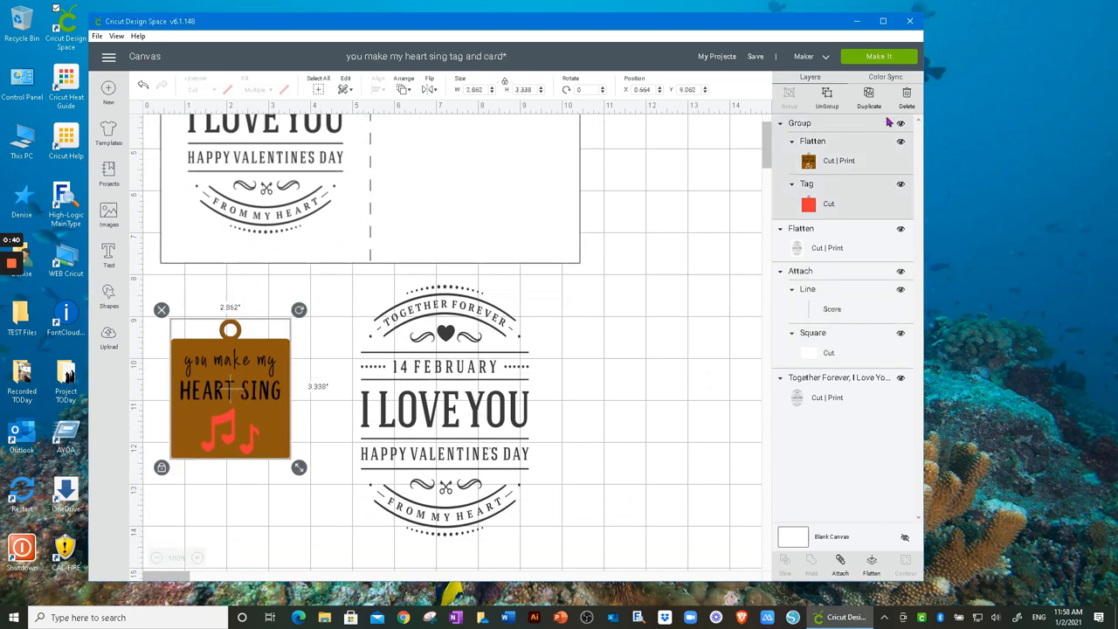
mouse_move(843, 191)
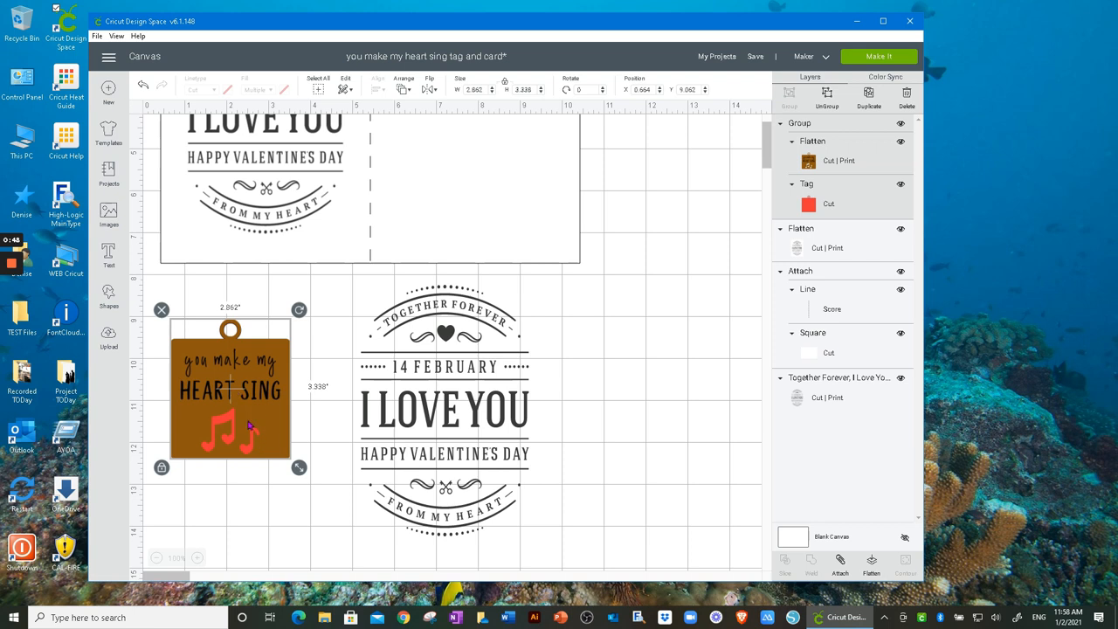
mouse_move(258, 389)
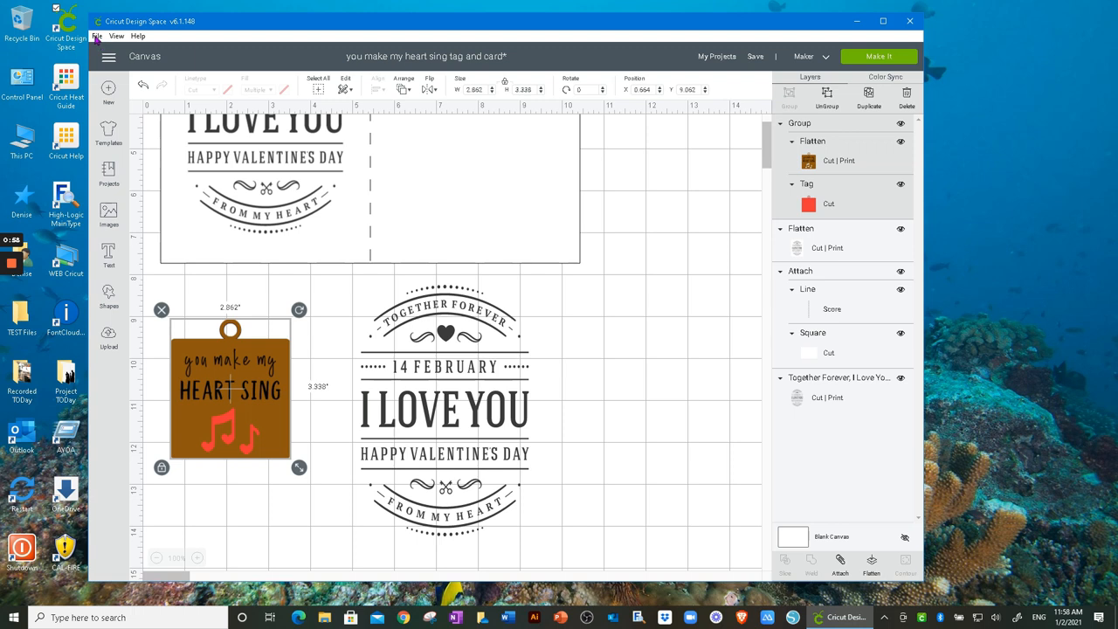
- Start a blank New Project in a second Design Space window via File > New Window
click(98, 34)
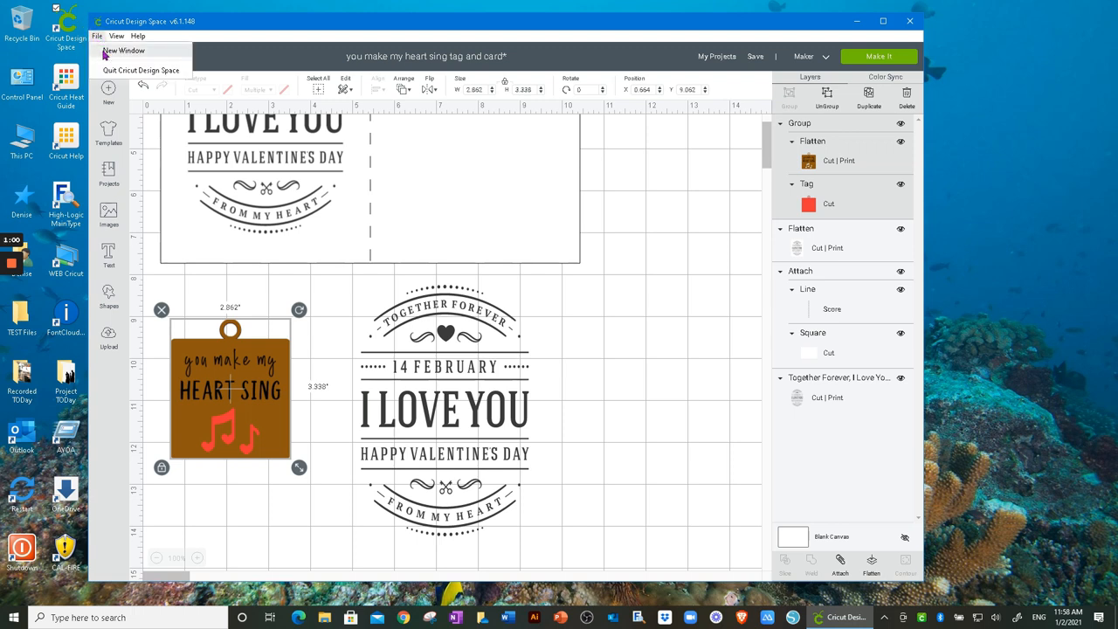
click(124, 49)
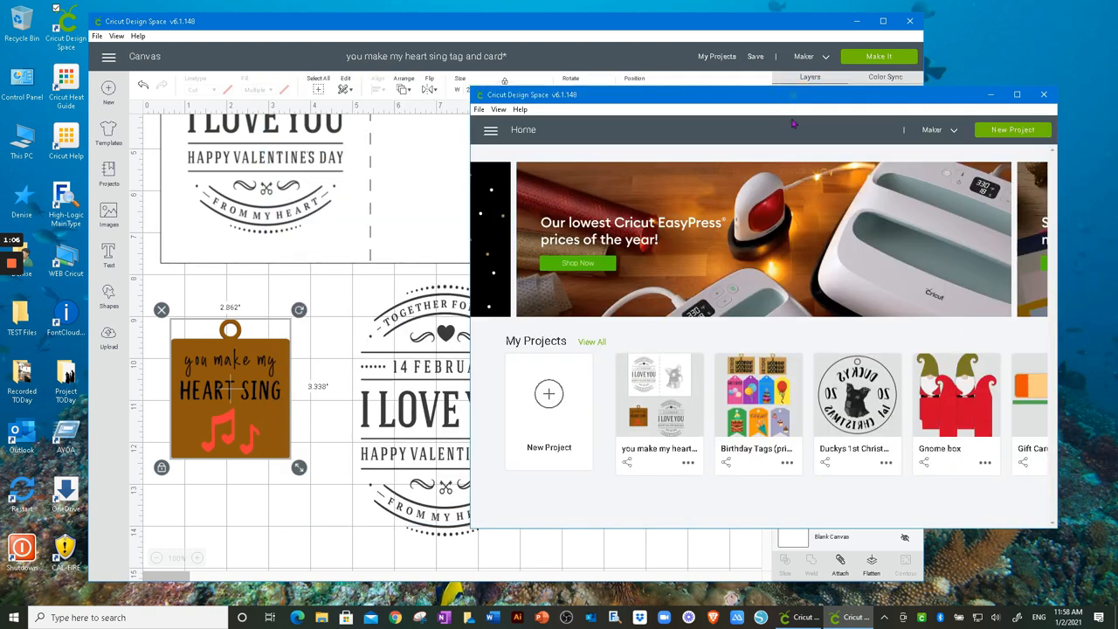
click(548, 394)
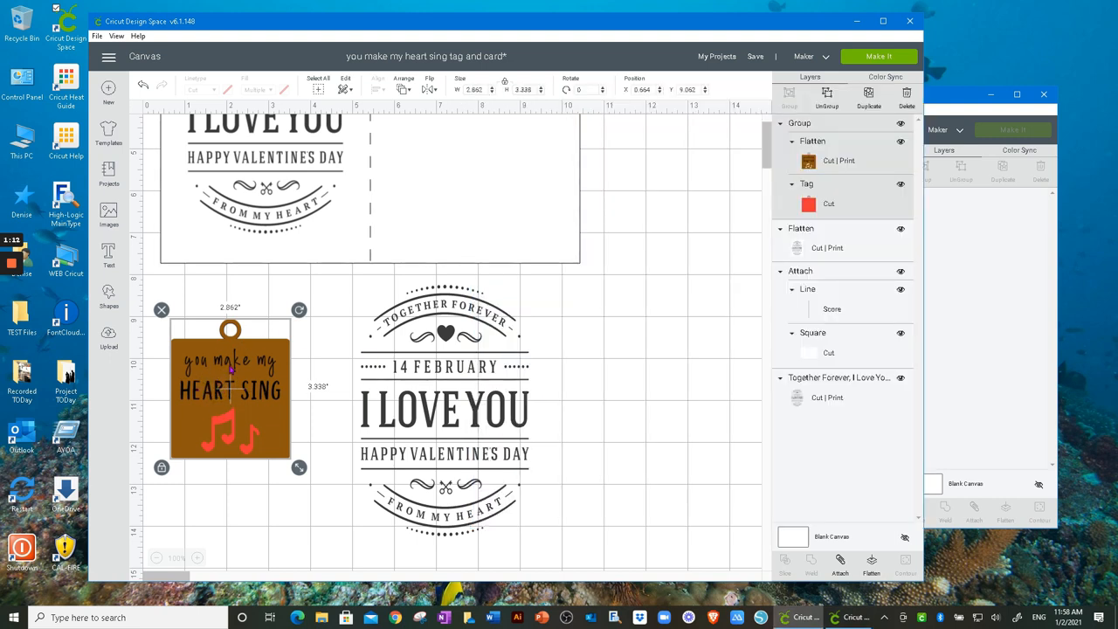
- Paste the copied HEART SING tag group onto the empty Untitled canvas
right_click(231, 393)
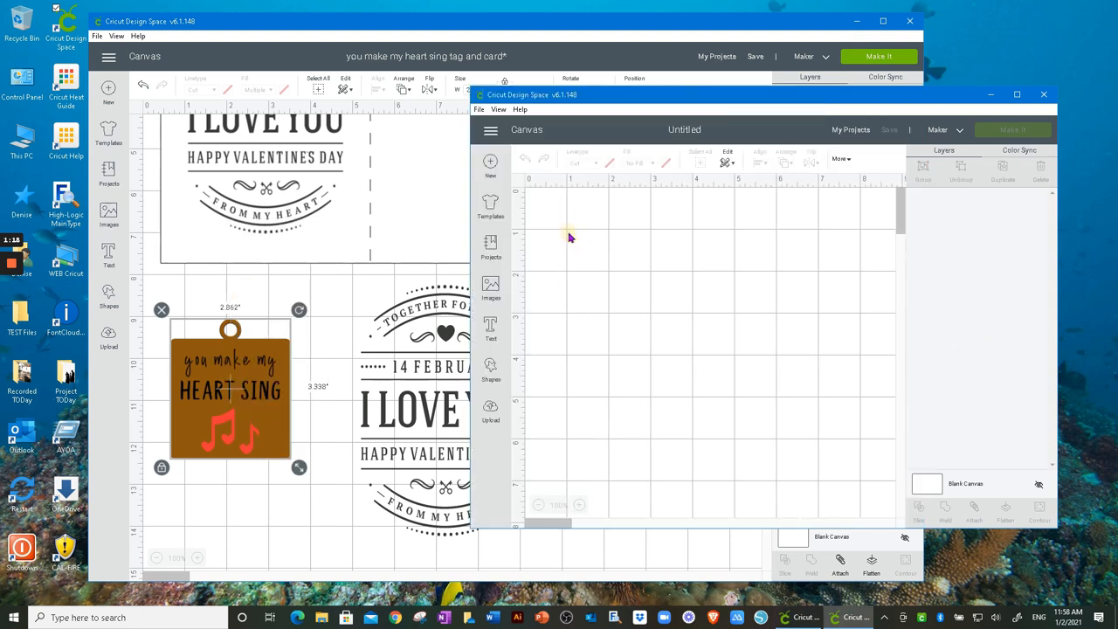
right_click(569, 237)
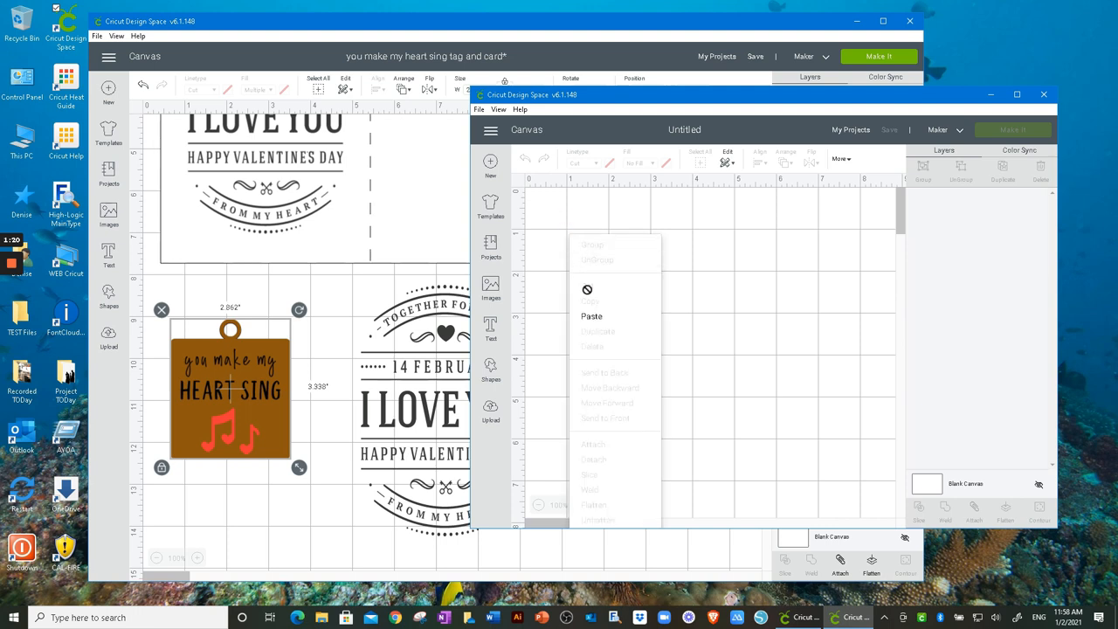
click(590, 316)
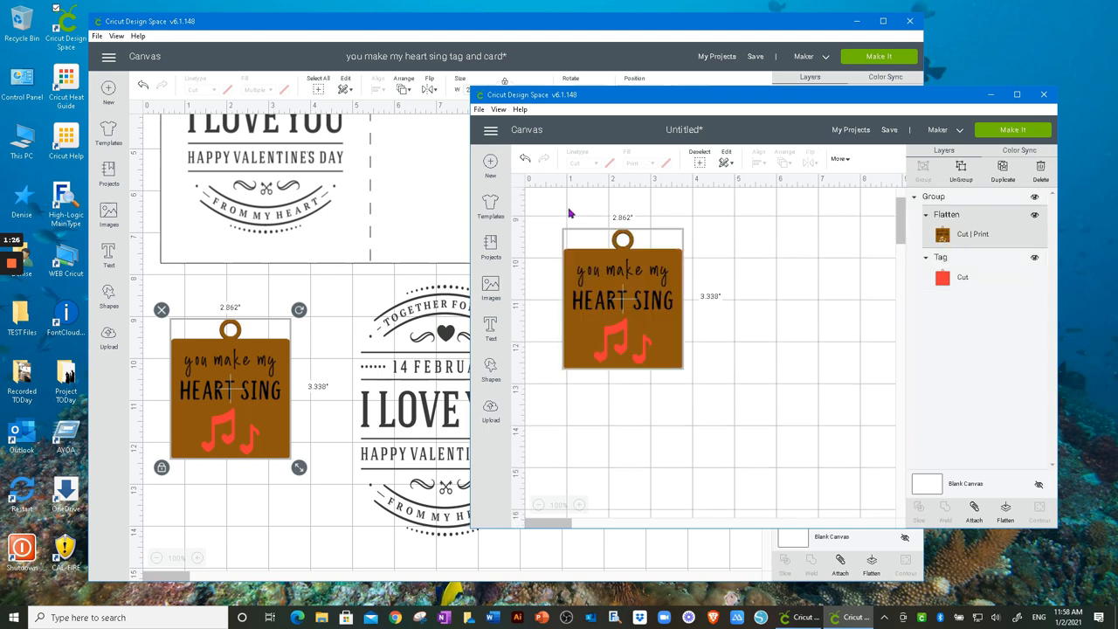
mouse_move(629, 283)
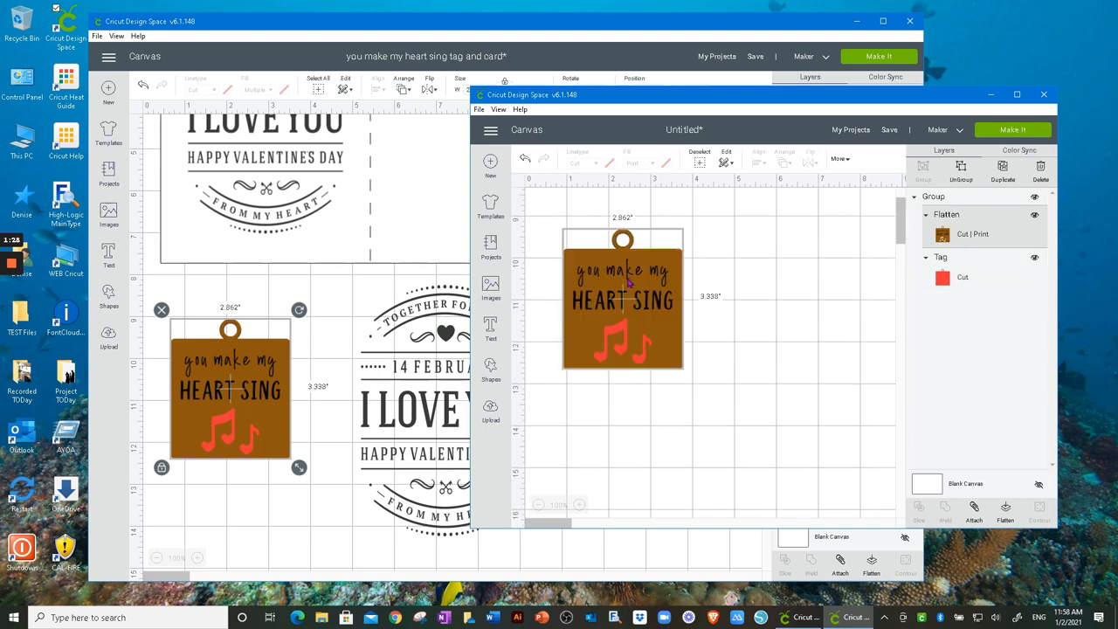
mouse_move(293, 367)
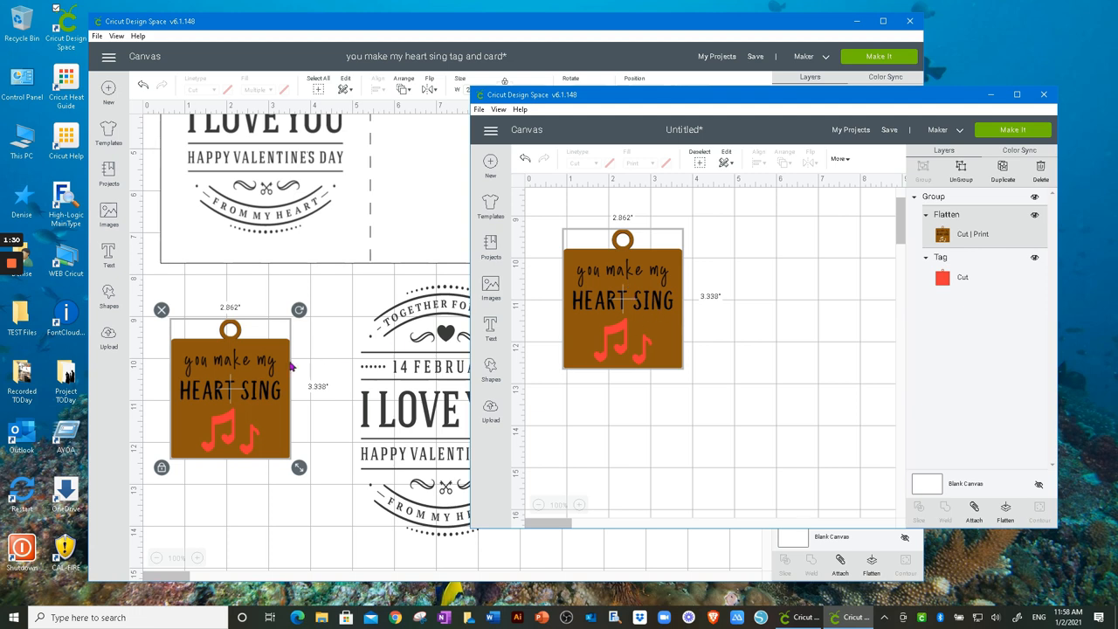
mouse_move(245, 404)
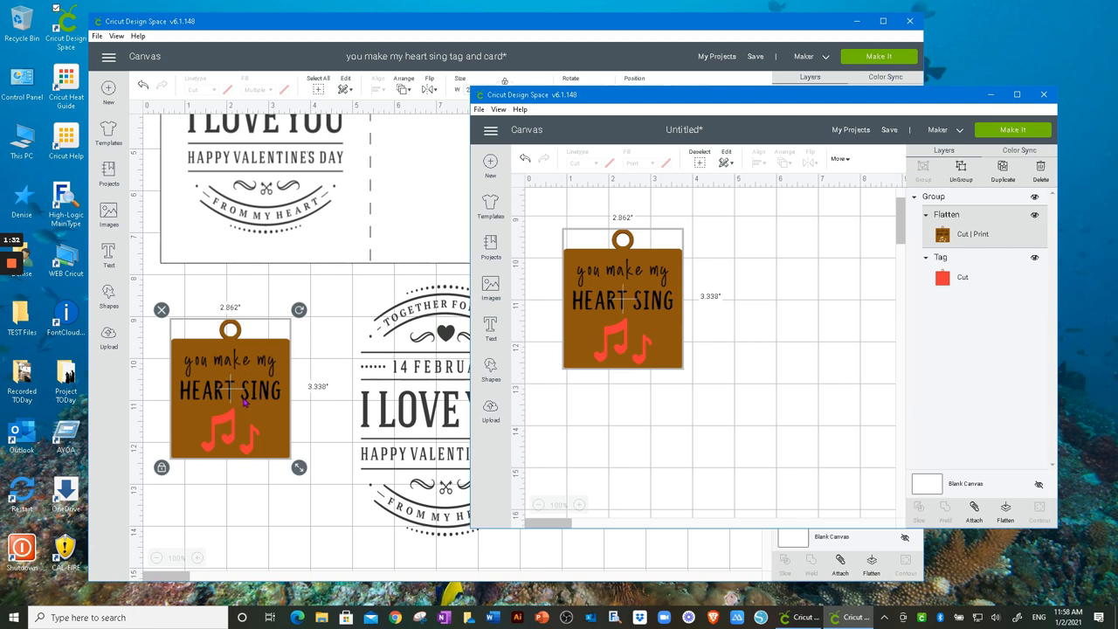
mouse_move(294, 495)
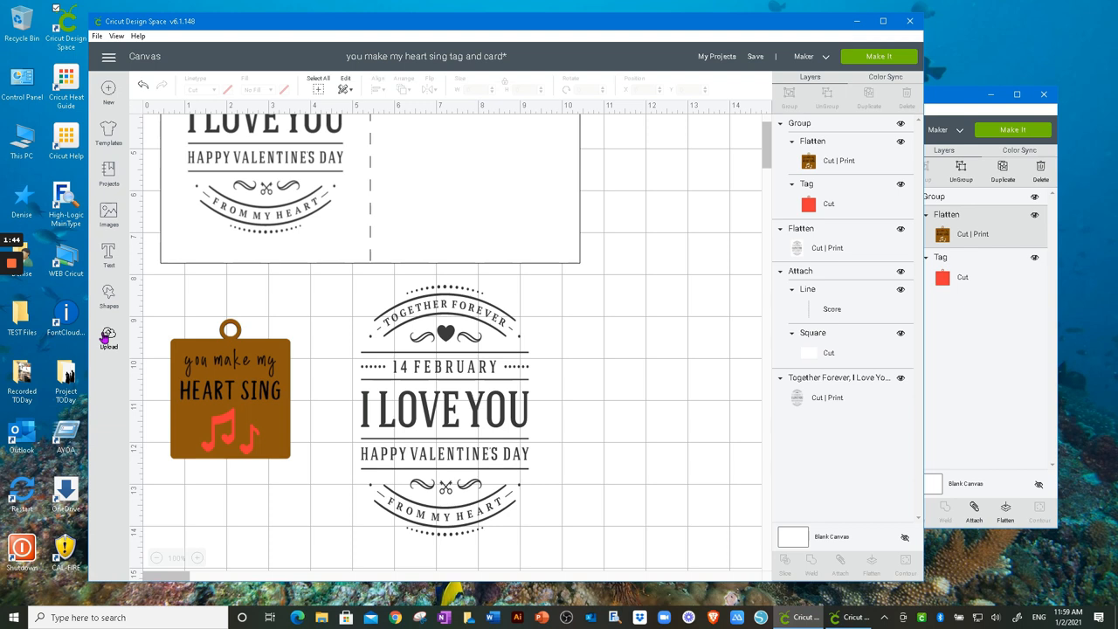
- Add the hatched dog image from recent uploads to the Valentine canvas and shrink it
click(108, 338)
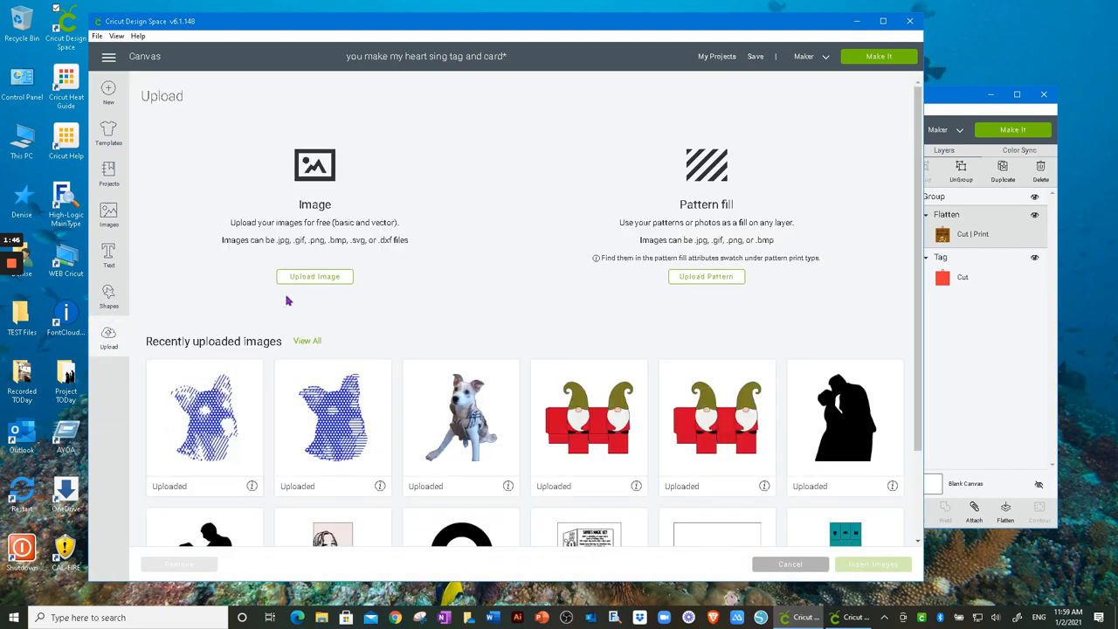
click(202, 412)
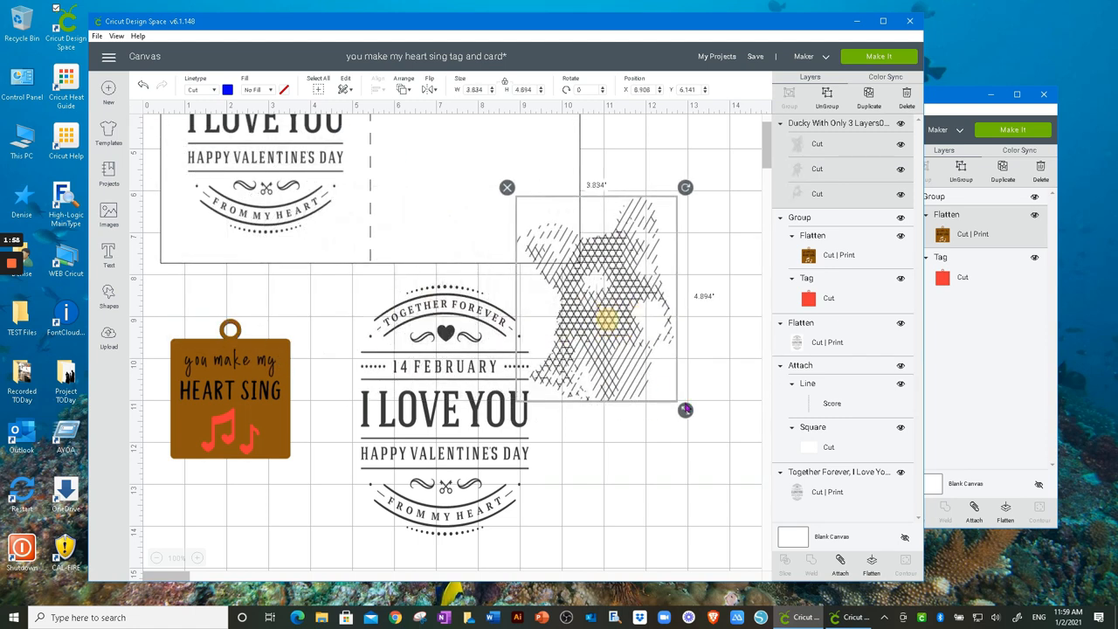
drag(684, 409, 632, 342)
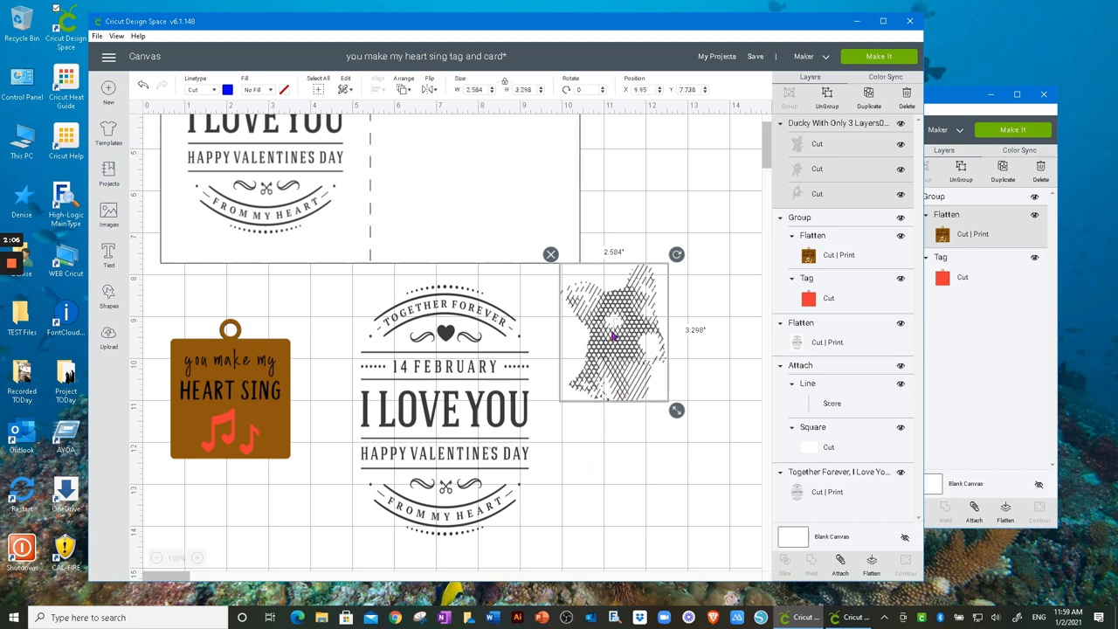
right_click(611, 335)
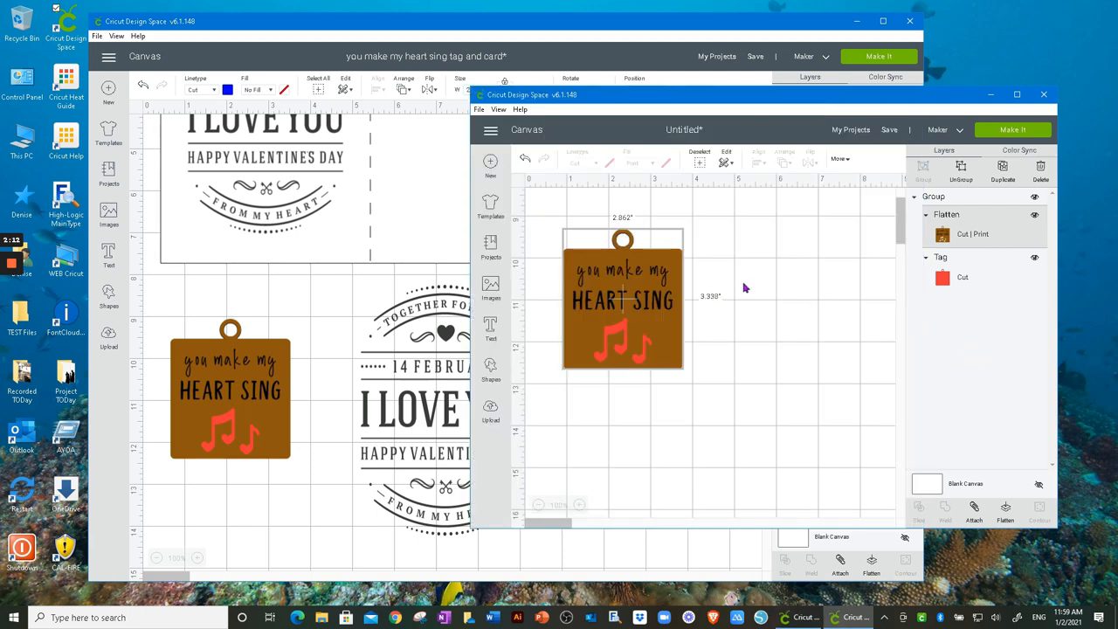
- Paste the copied dog image into the untitled project beside the tag
right_click(622, 297)
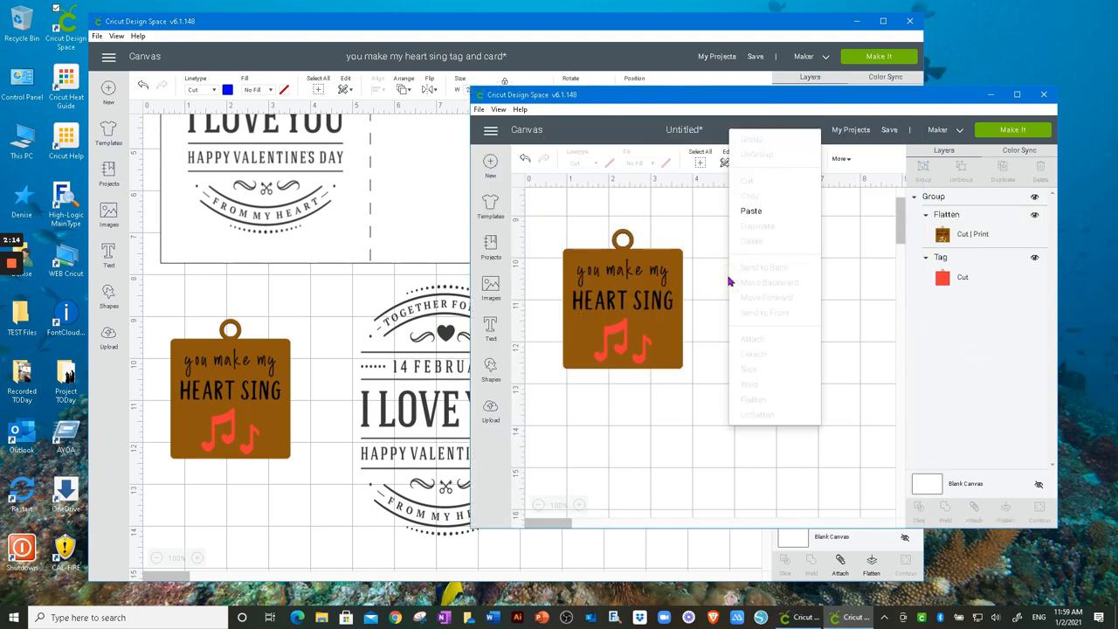
click(751, 210)
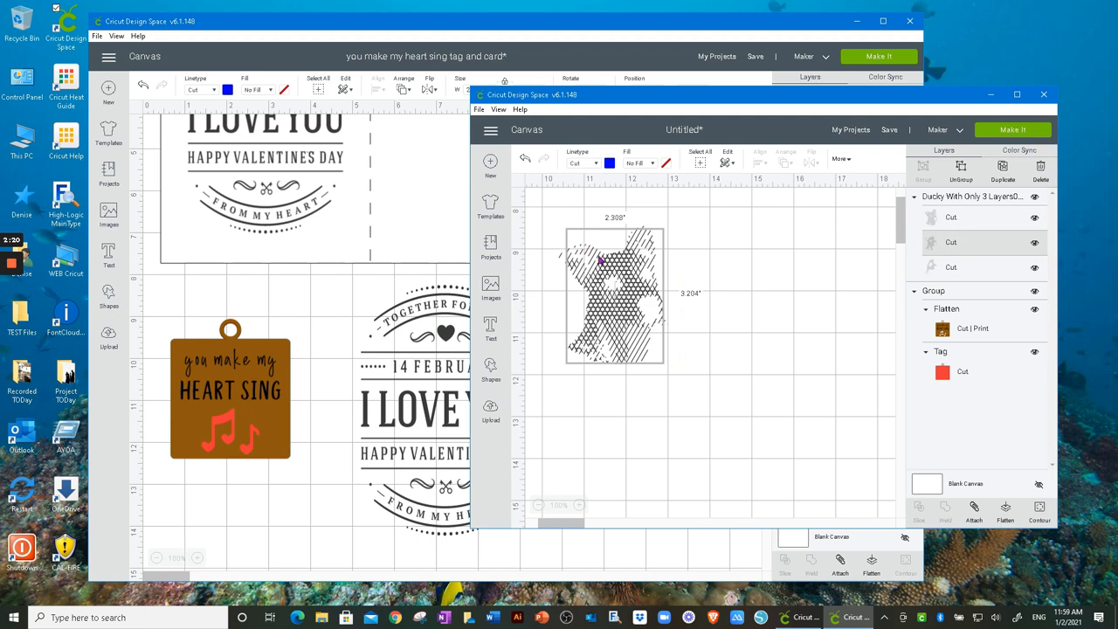
mouse_move(615, 276)
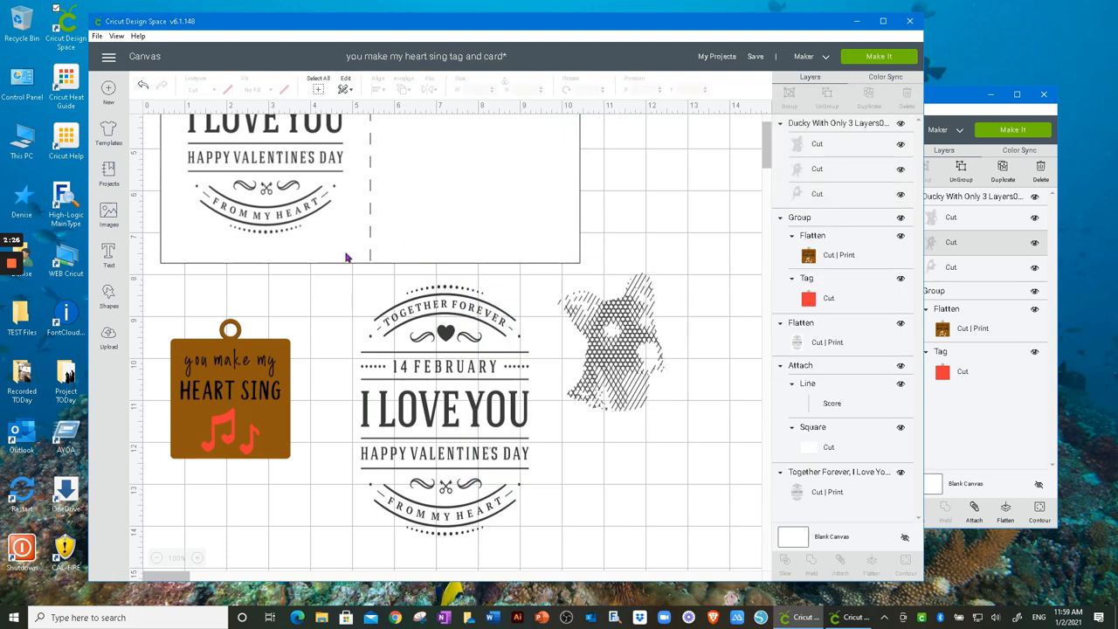
- Reselect the heart sing tag in the Valentine project and copy it with Edit > Copy
click(231, 393)
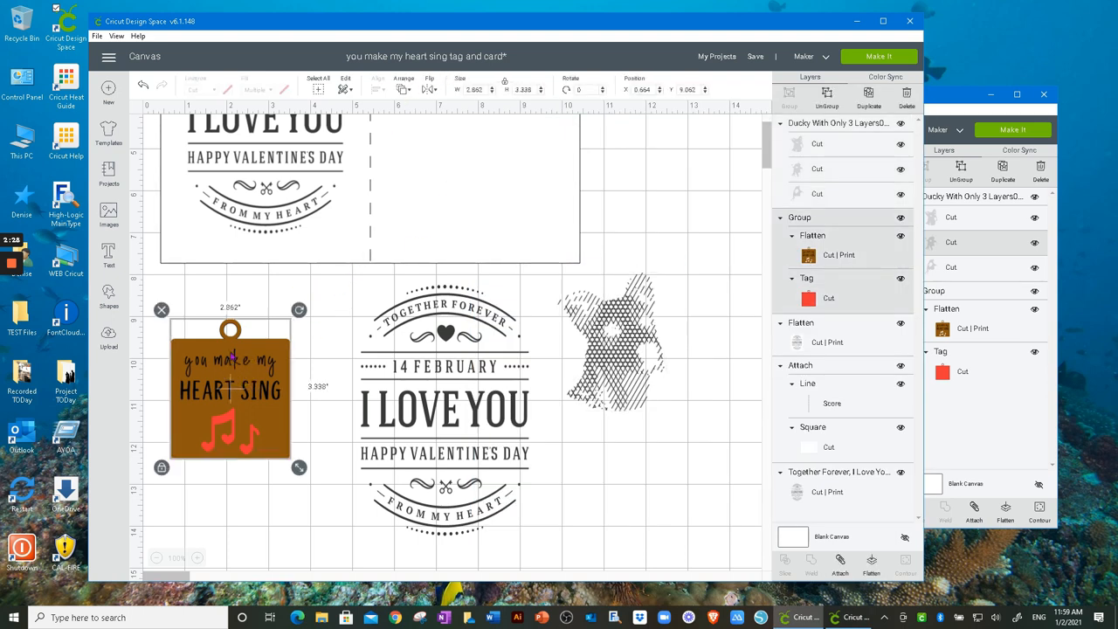
mouse_move(347, 91)
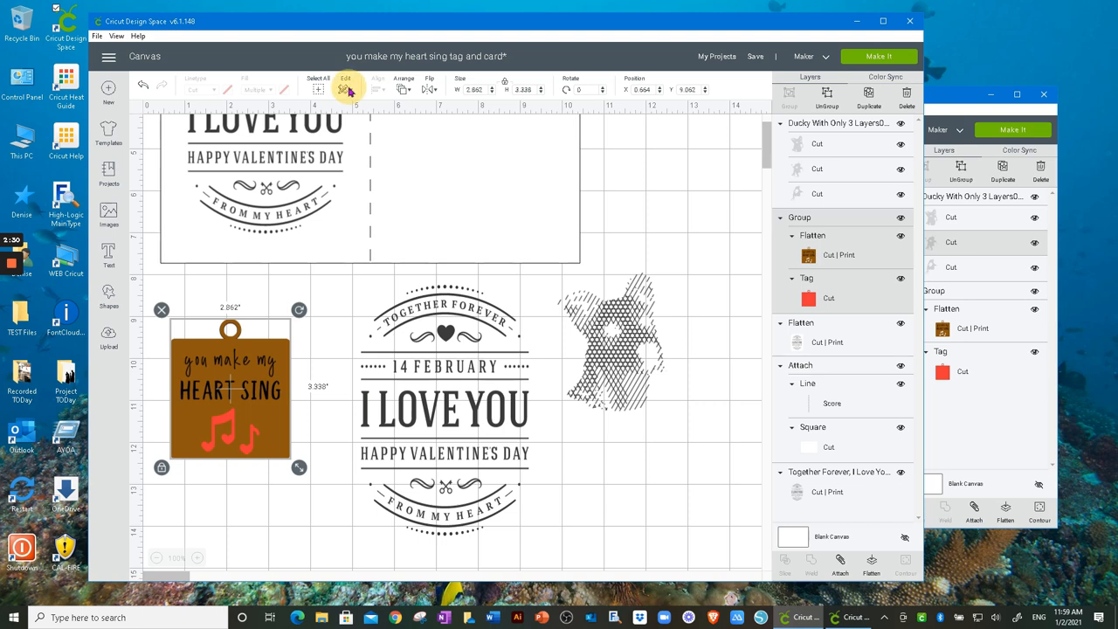
click(346, 84)
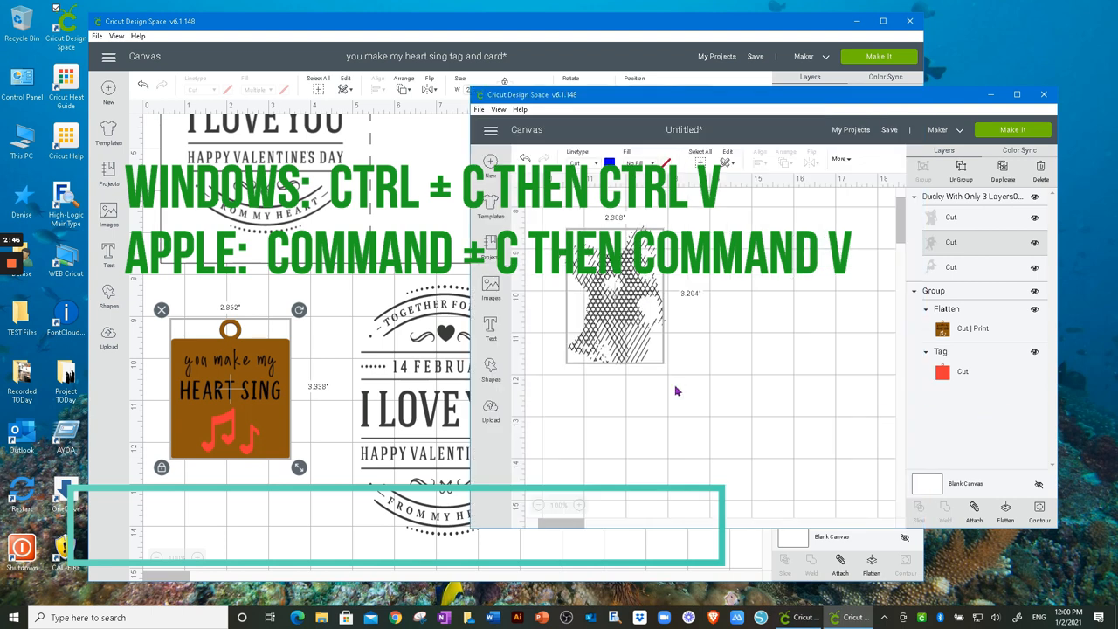
mouse_move(693, 401)
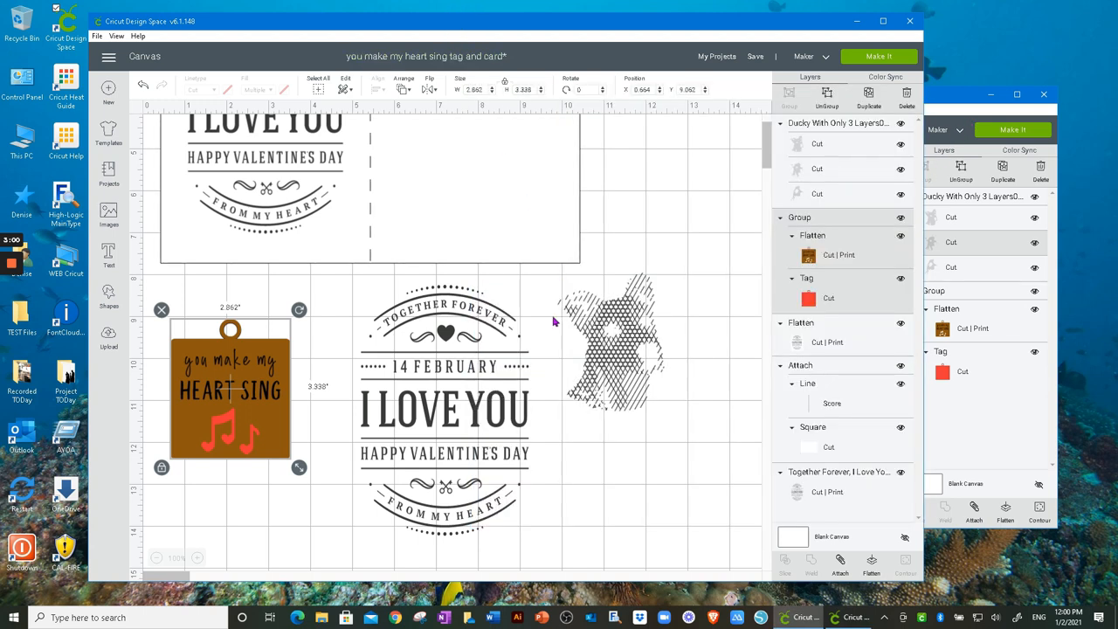
mouse_move(524, 447)
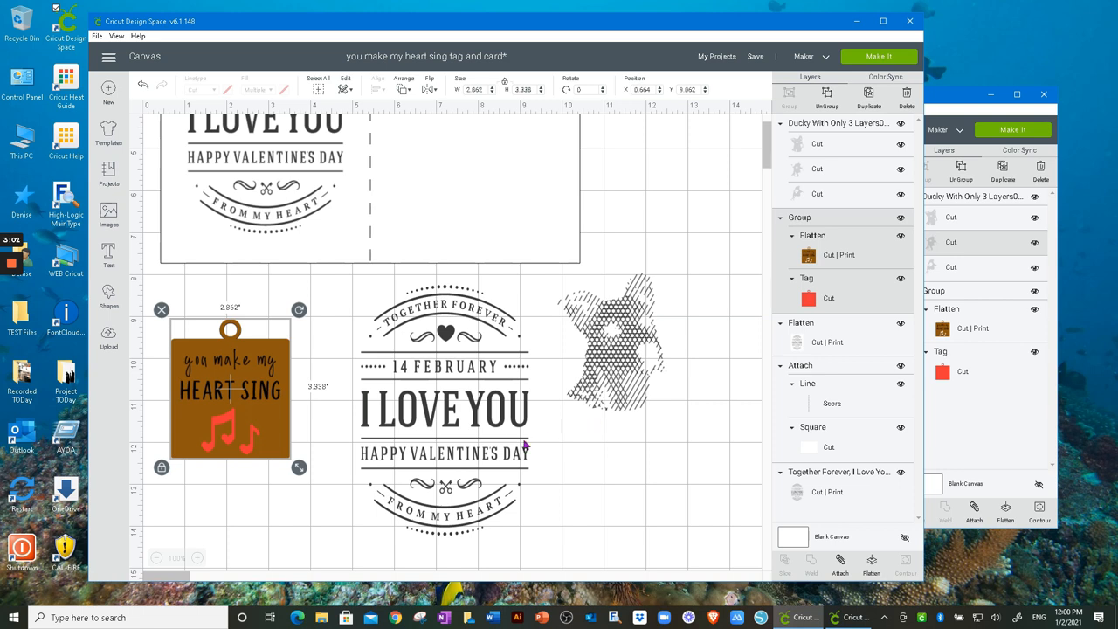
mouse_move(580, 457)
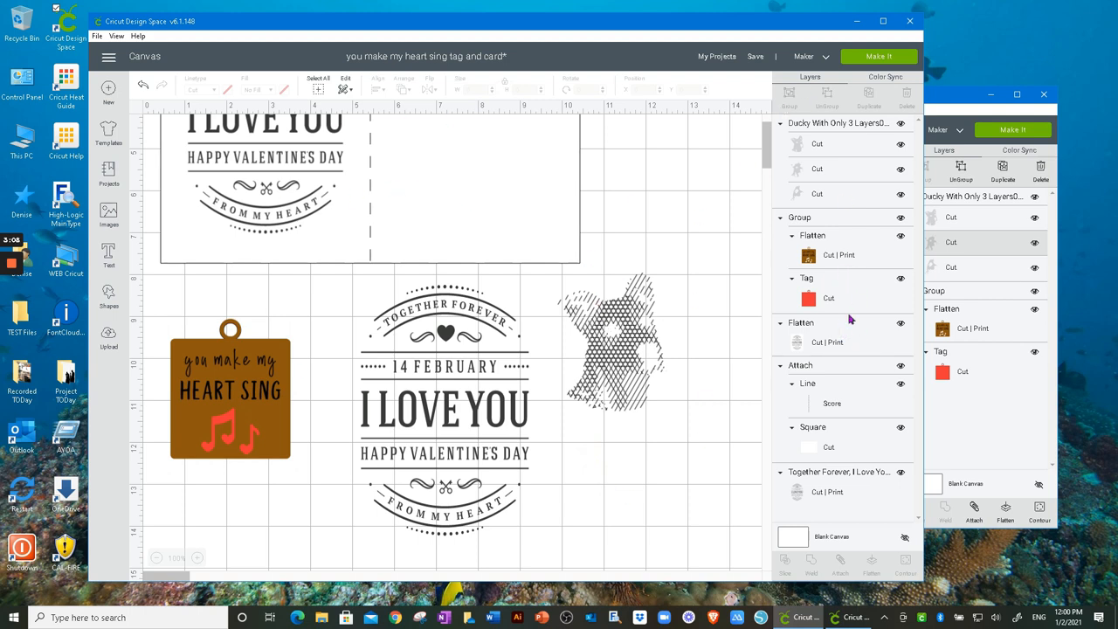
mouse_move(856, 278)
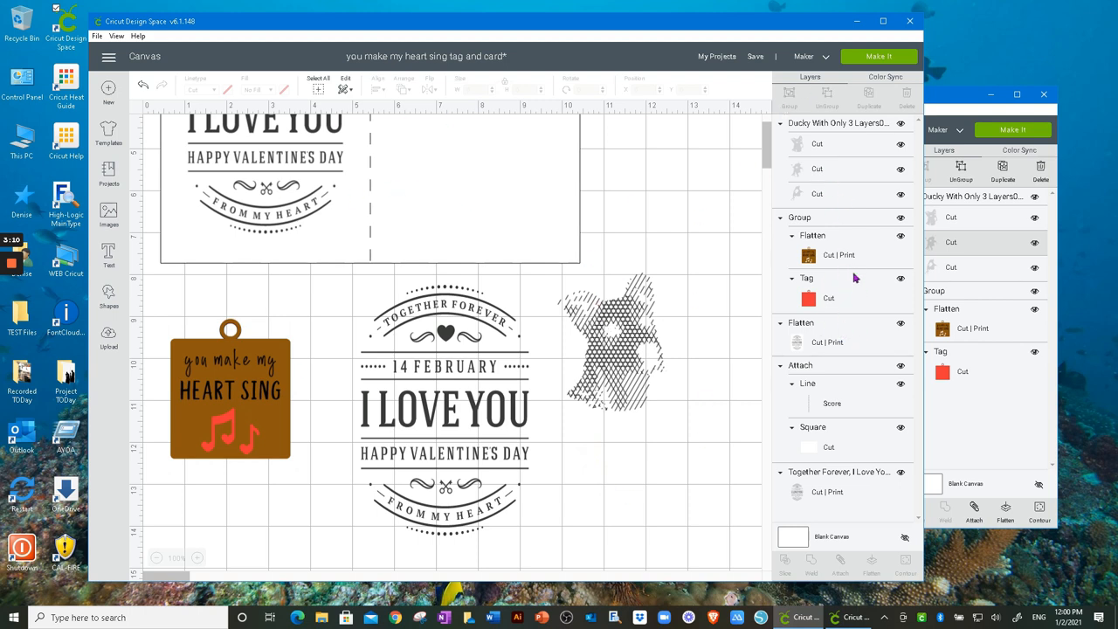
mouse_move(307, 304)
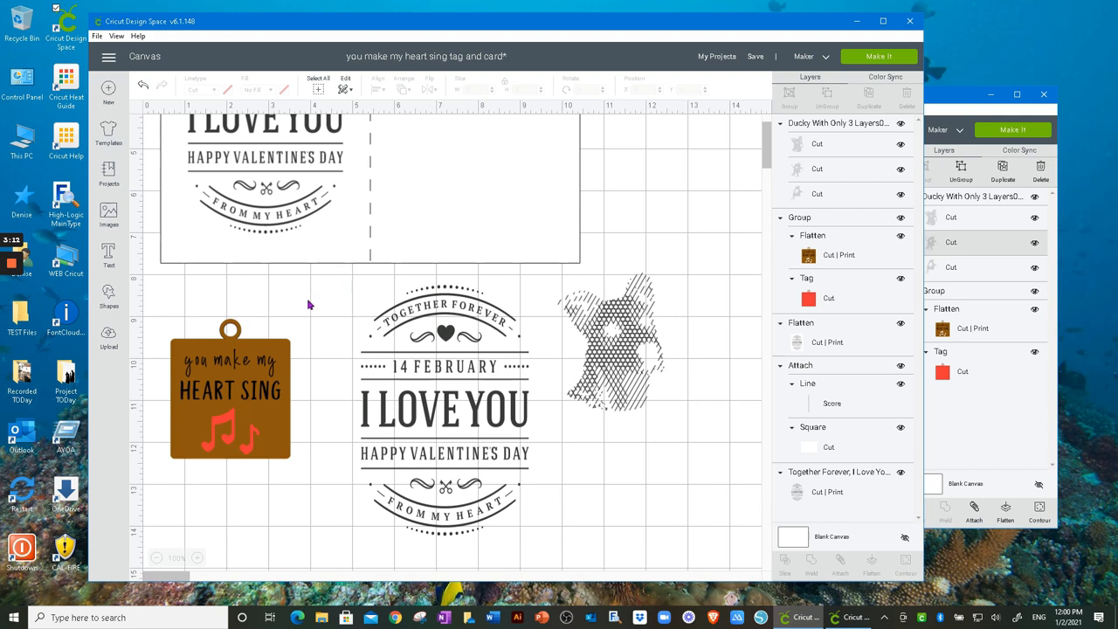
mouse_move(388, 395)
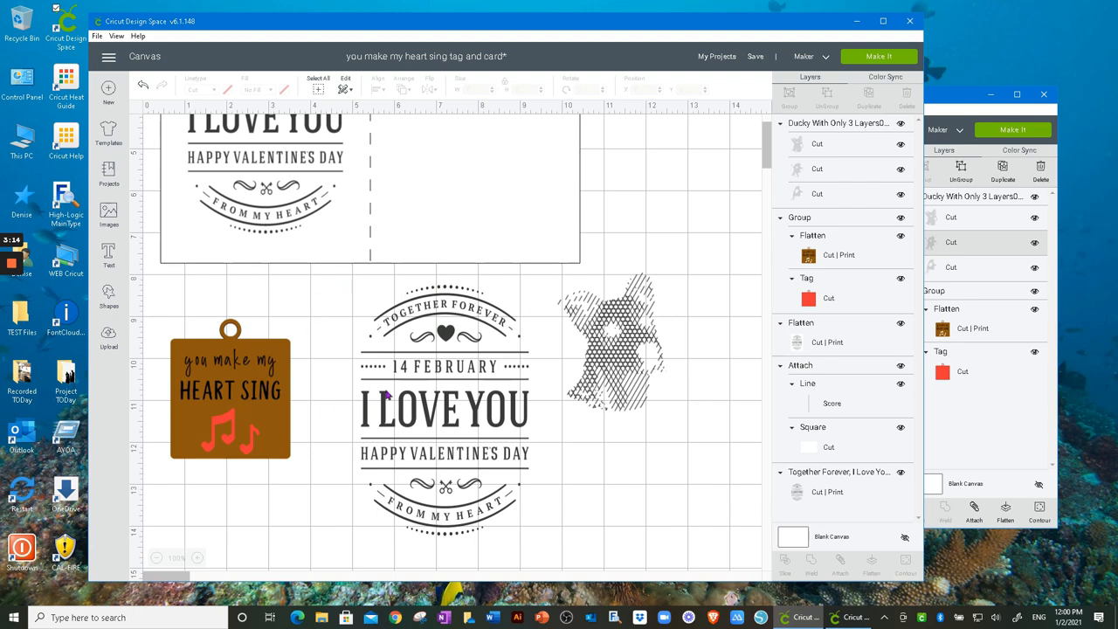
mouse_move(370, 427)
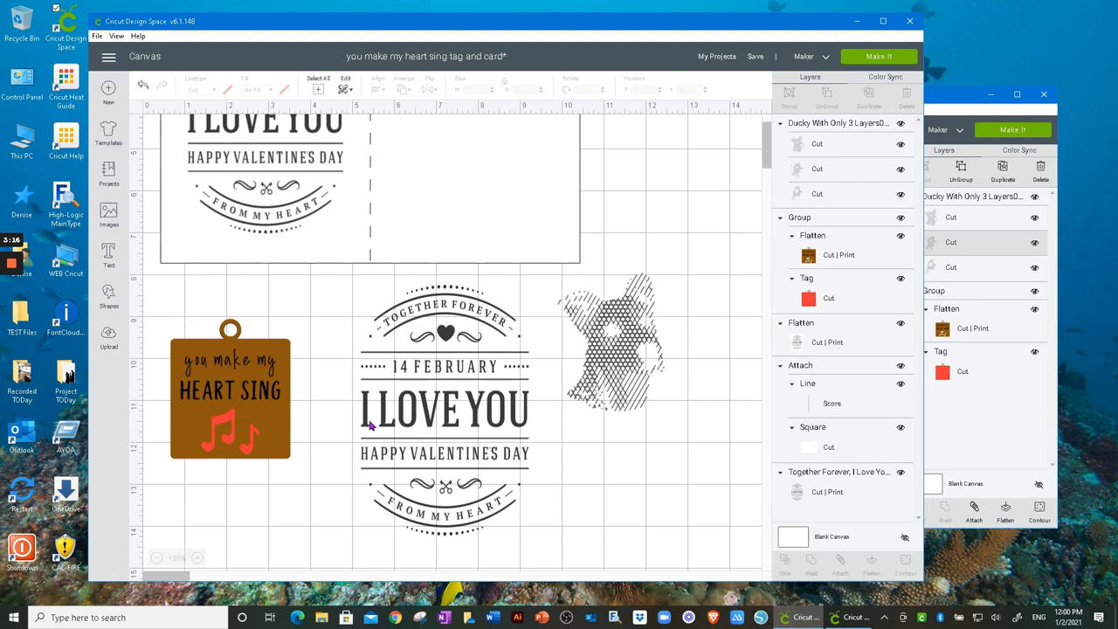
mouse_move(348, 381)
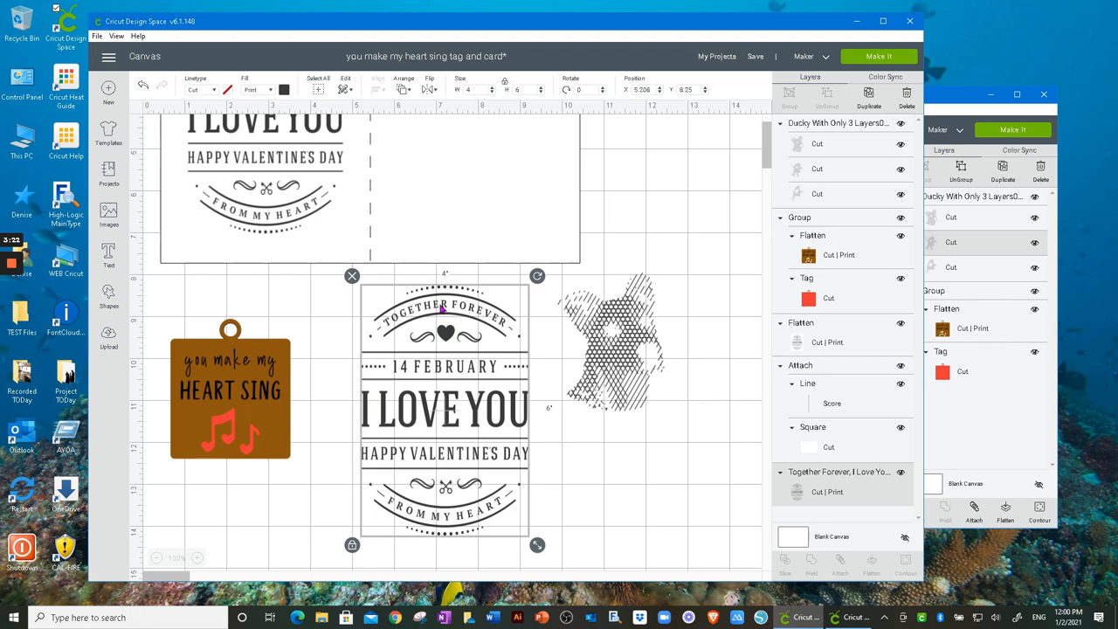
mouse_move(440, 307)
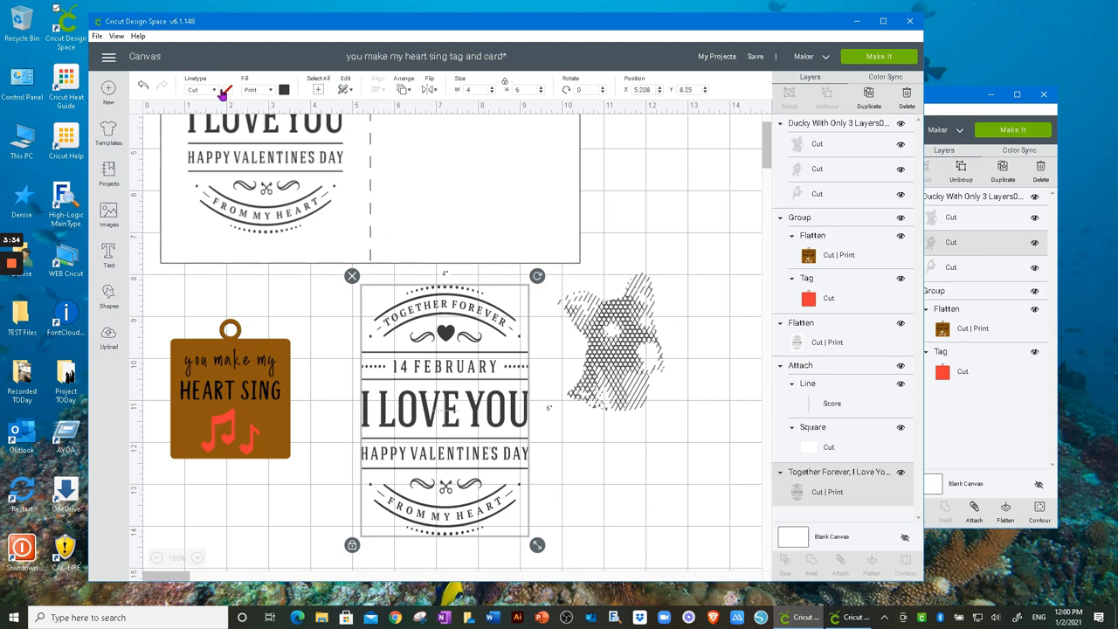
click(108, 56)
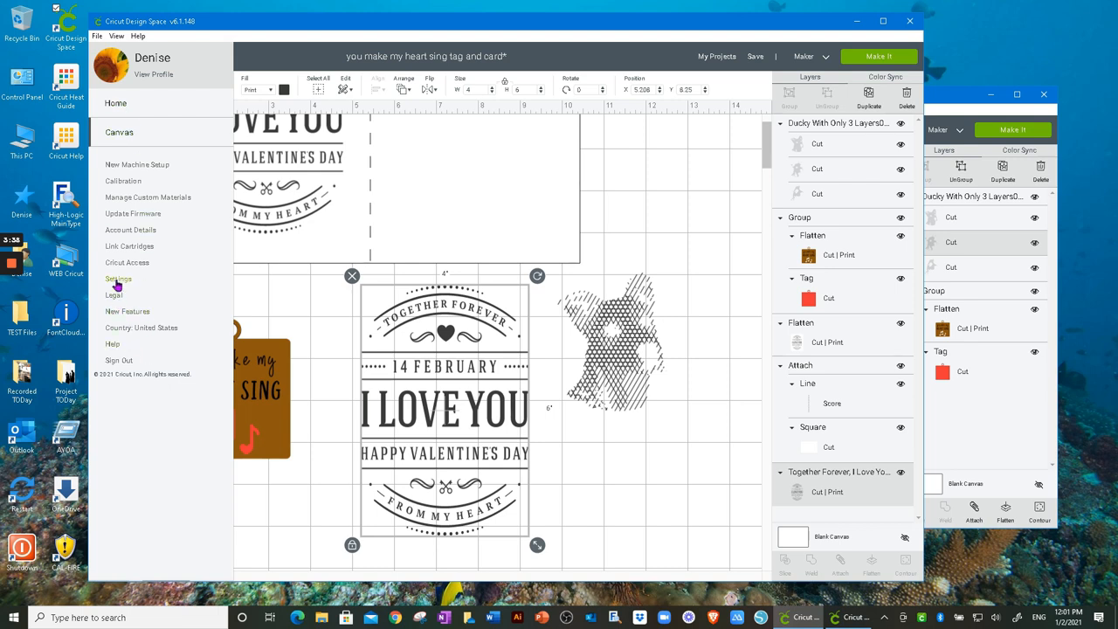
click(119, 279)
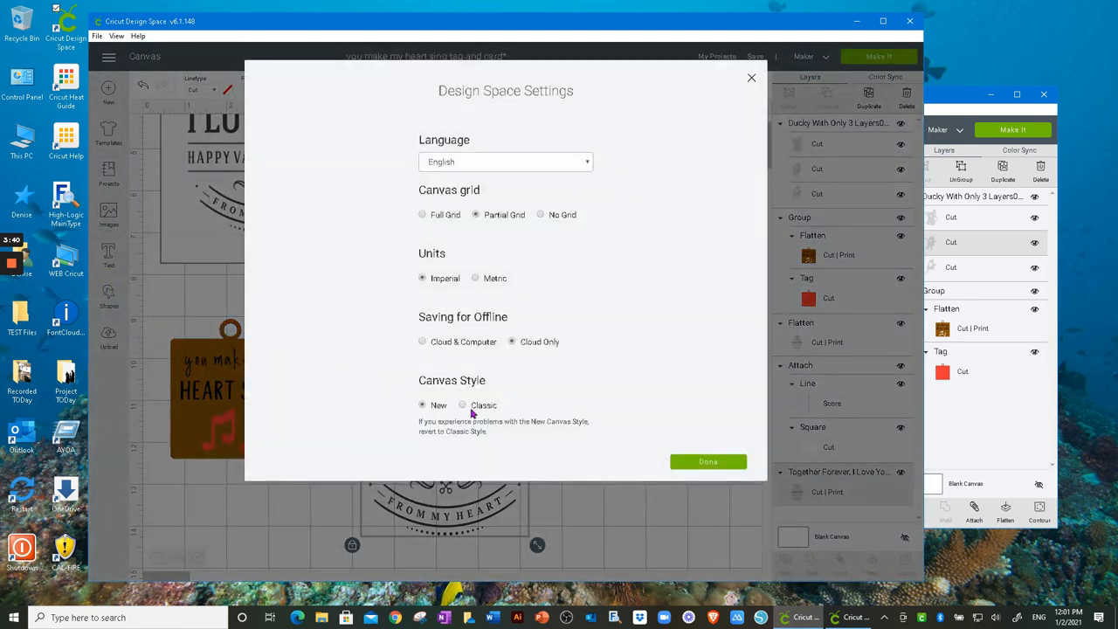
mouse_move(437, 429)
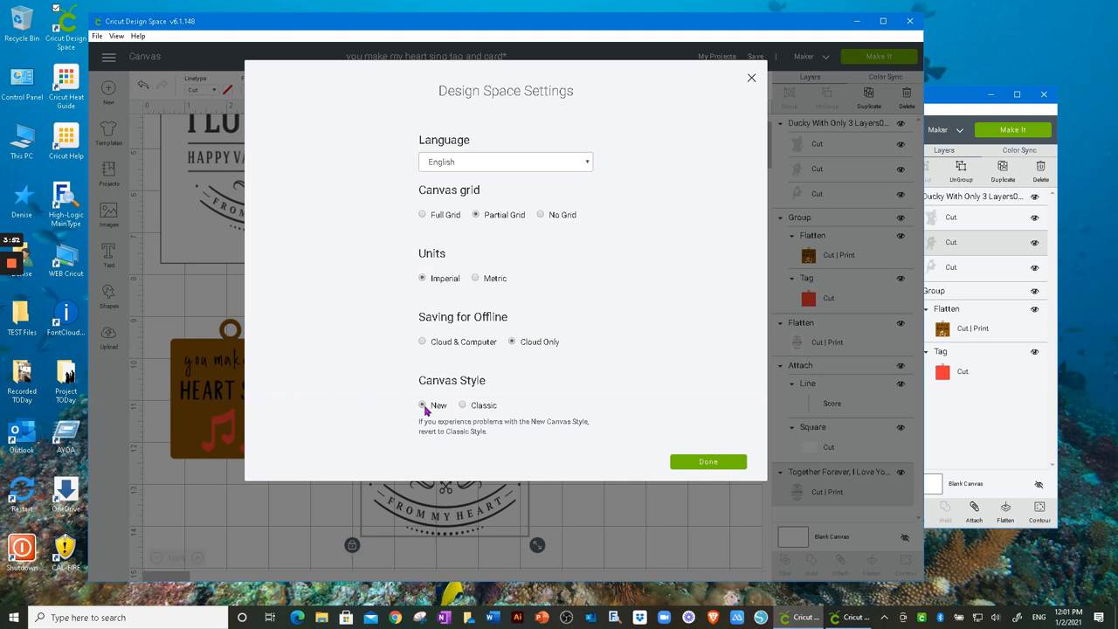
mouse_move(426, 418)
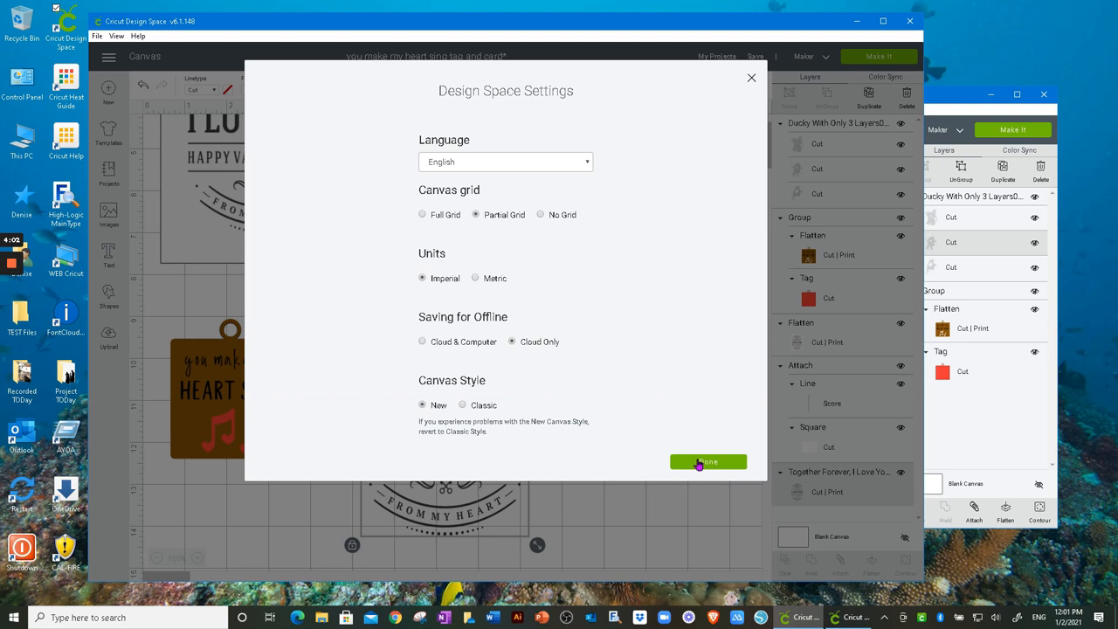
click(707, 461)
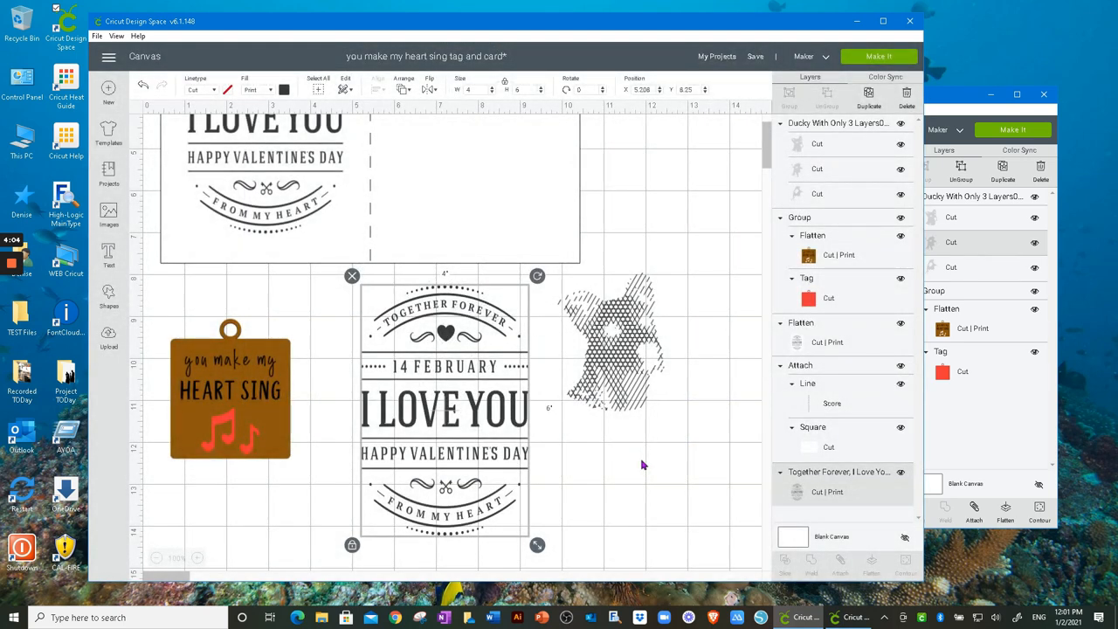